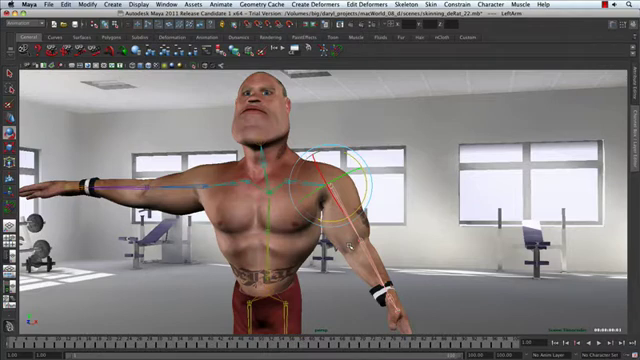
Bring up the marking menu over the selected body mesh
{"action": "right_click", "coordinate": [270, 150]}
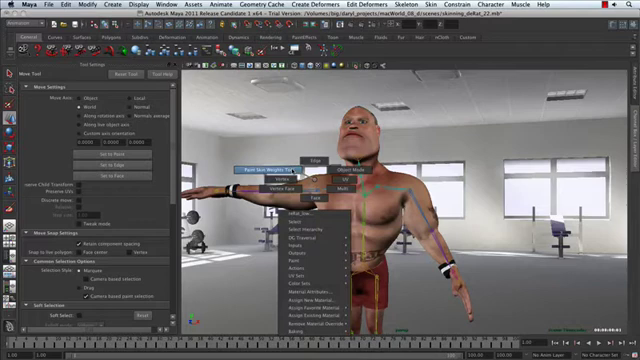
Enter weight painting from the marking menu and expand the Influences list
{"action": "left_click", "coordinate": [268, 160]}
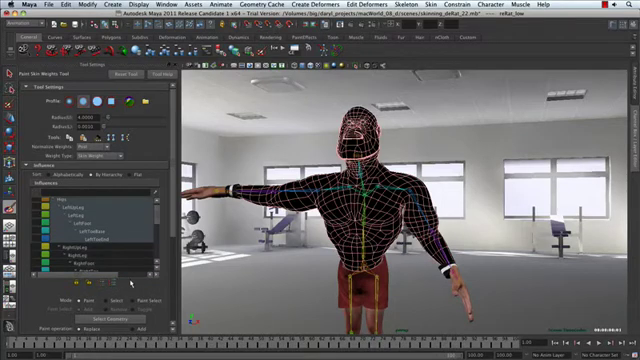
{"action": "left_click", "coordinate": [80, 206]}
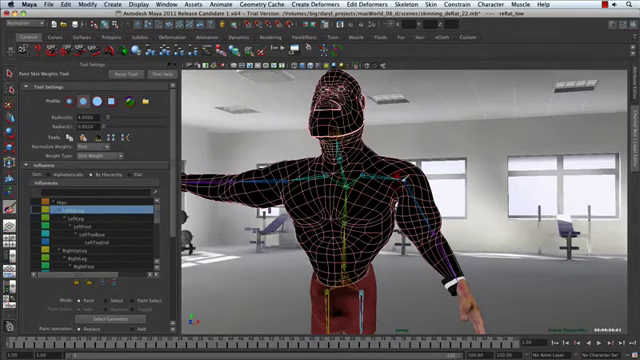
{"action": "right_click", "coordinate": [360, 180]}
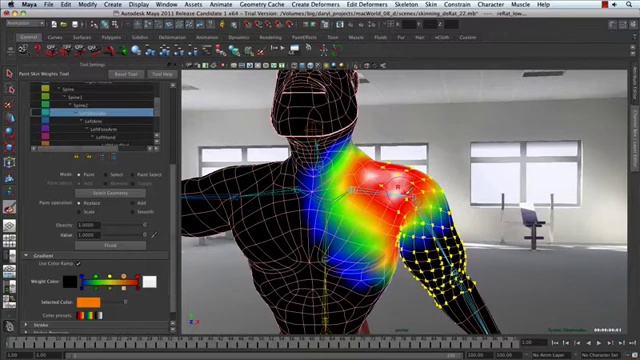
{"action": "right_click", "coordinate": [372, 190]}
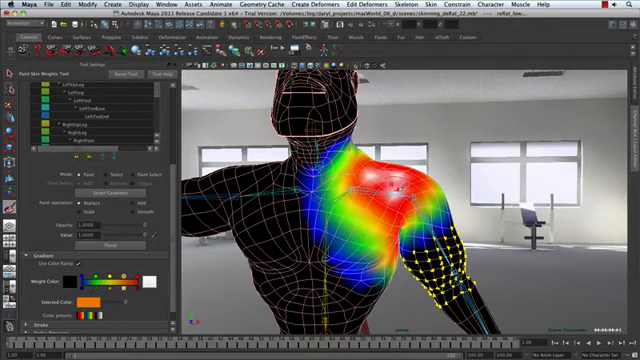
{"action": "right_click", "coordinate": [384, 196]}
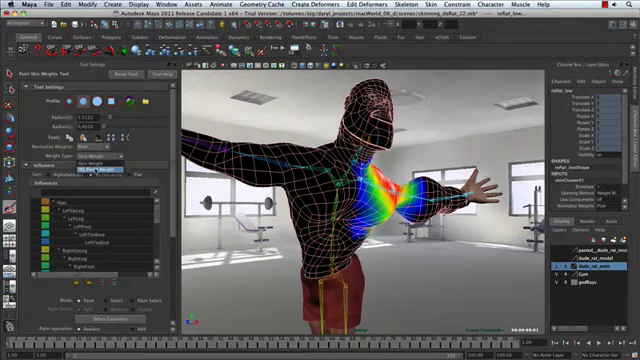
Select the upper-arm joint in the Influences list to view its weight colours
{"action": "left_click", "coordinate": [108, 152]}
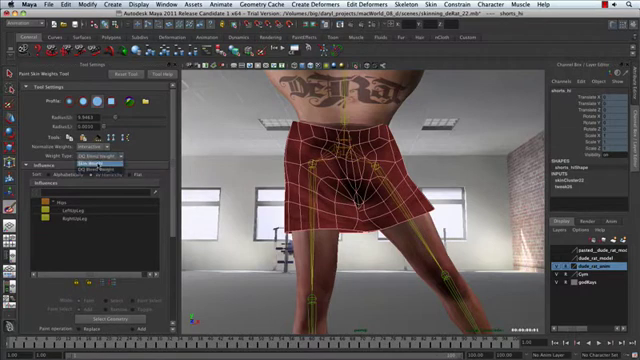
Choose a leg joint in the Influences list for the shorts mesh
{"action": "left_click", "coordinate": [92, 156]}
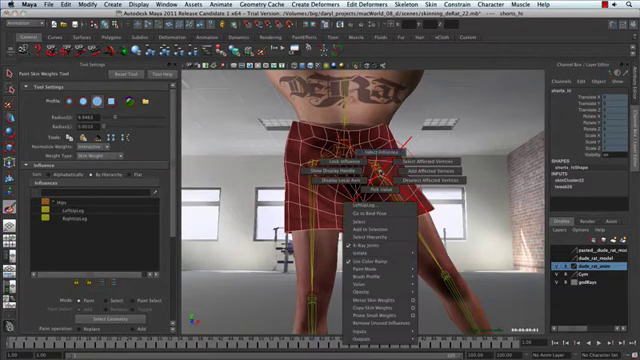
Switch the shorts mesh into component selection for picking edge loops
{"action": "left_click", "coordinate": [360, 260]}
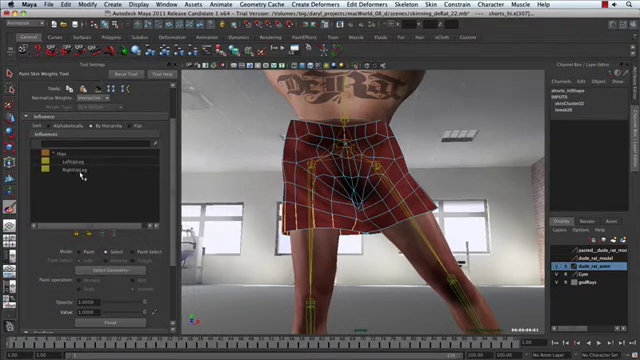
Select a different leg joint in the Influences list to view its weights on the shorts
{"action": "left_click", "coordinate": [76, 156]}
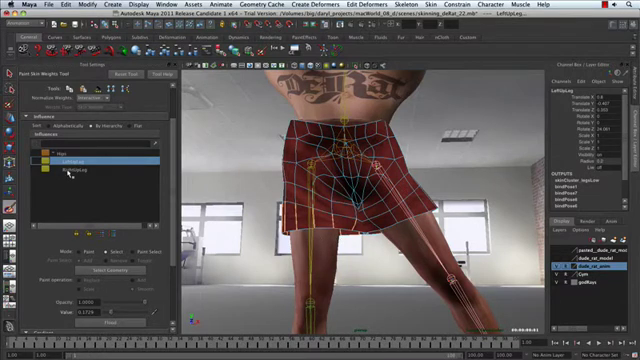
{"action": "left_click", "coordinate": [76, 160]}
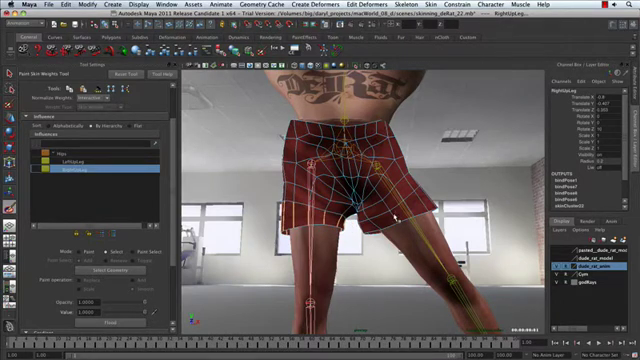
Cycle through several leg joints in the Influences list, comparing their weight spreads
{"action": "left_click", "coordinate": [76, 164]}
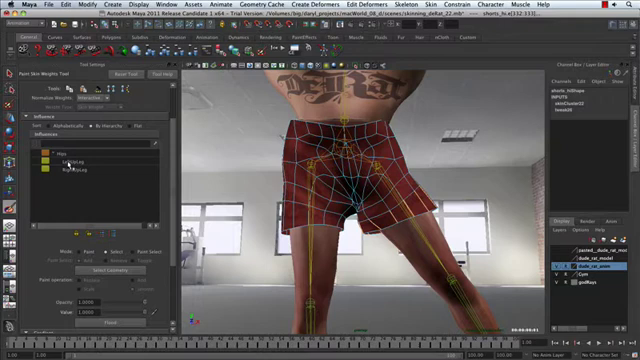
{"action": "left_click", "coordinate": [96, 166]}
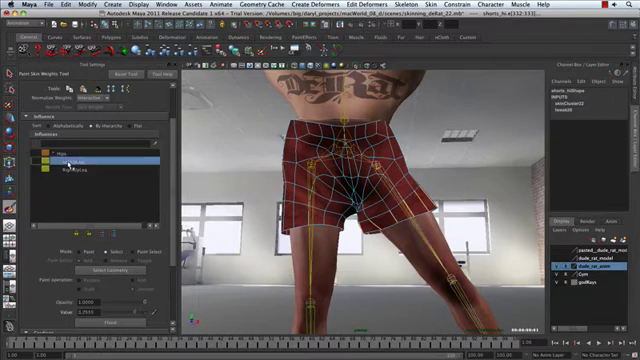
{"action": "left_click", "coordinate": [80, 164]}
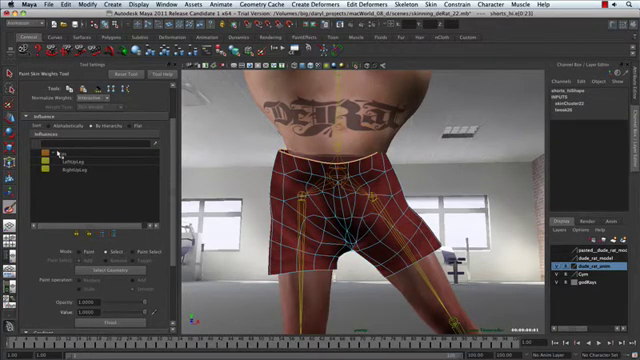
Select another leg joint to display its weight distribution on the shorts
{"action": "left_click", "coordinate": [76, 152]}
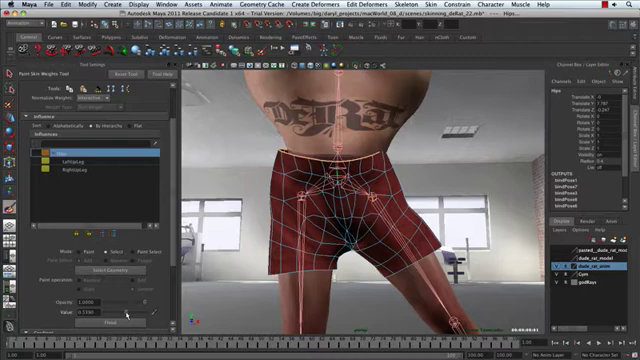